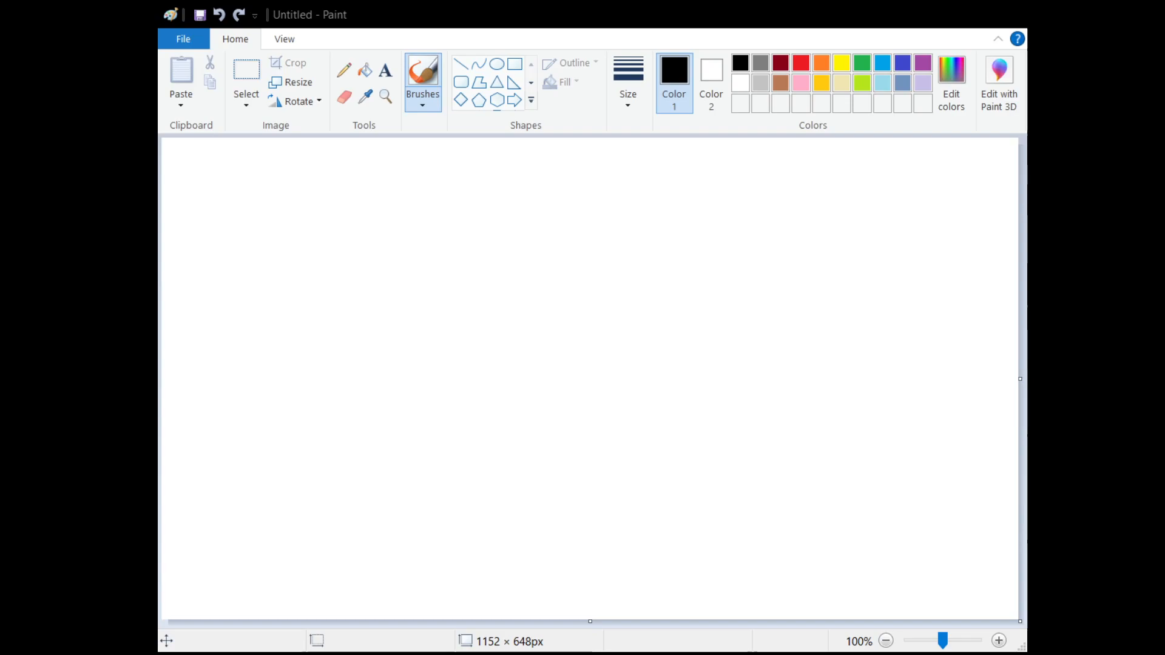
Step: Type 'Long time no see!' with '오랜만이야' on the next line in a canvas text box
{"action": "left_click", "coordinate": [385, 70]}
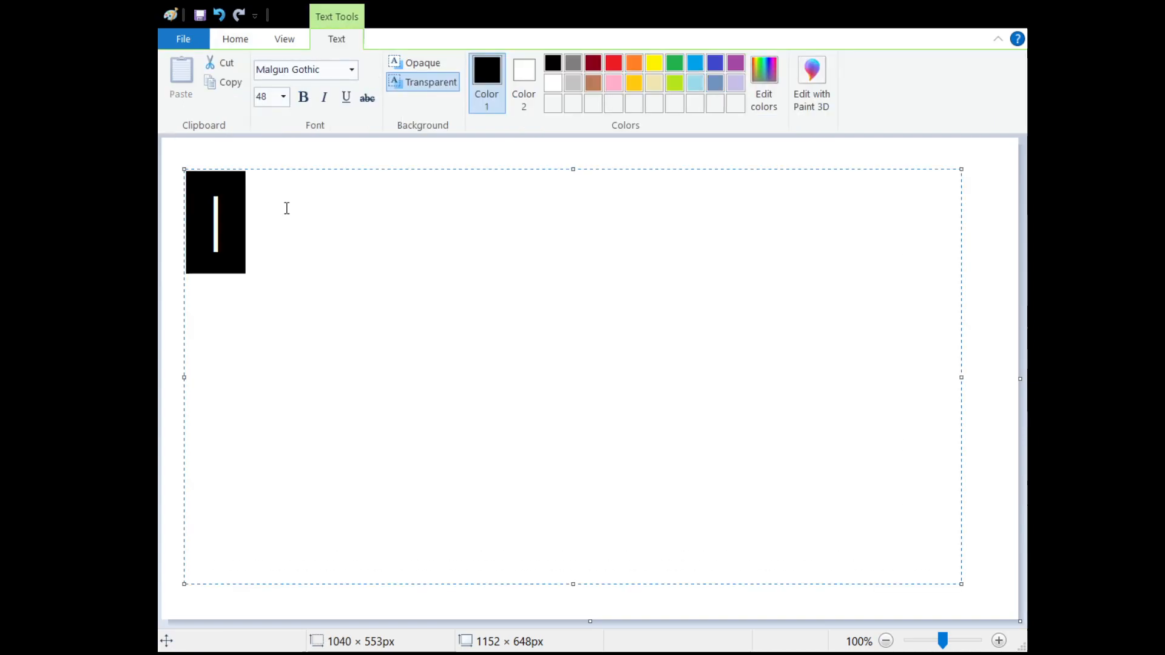
{"action": "type", "text": "Long time no"}
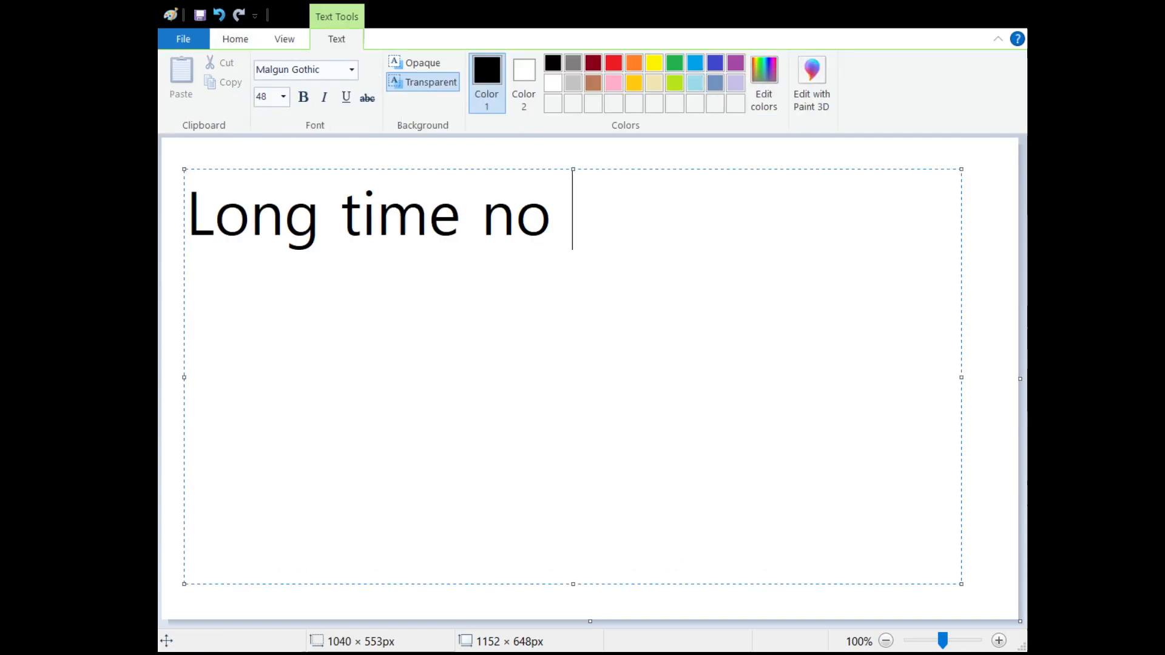
{"action": "type", "text": "see!"}
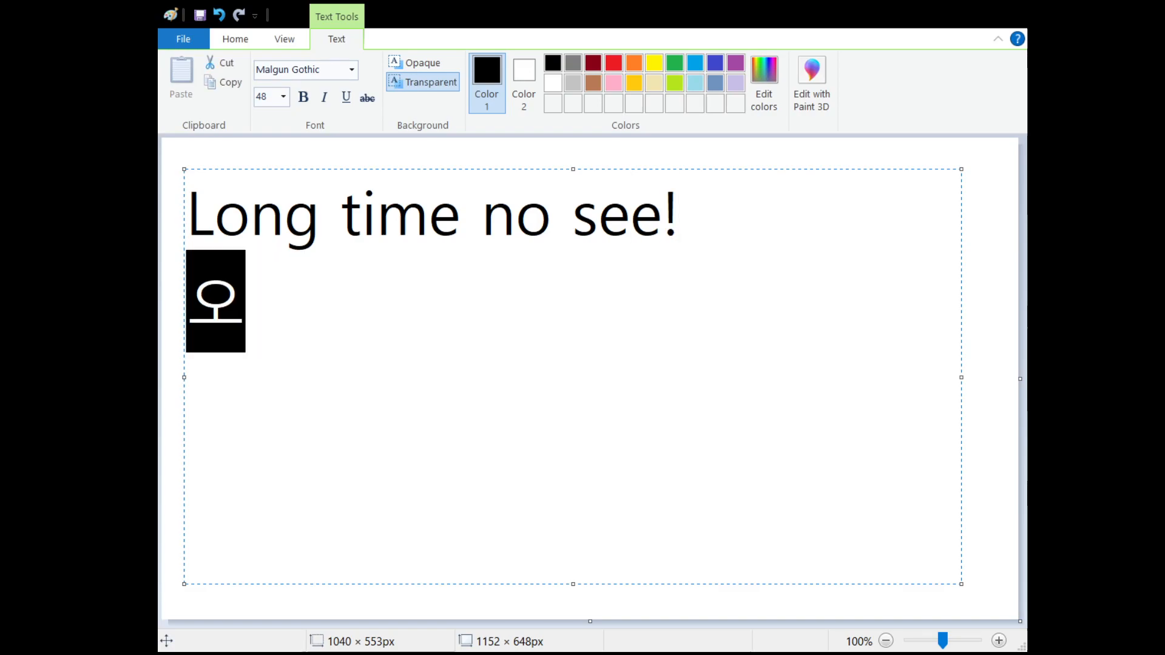
{"action": "type", "text": "오랜만"}
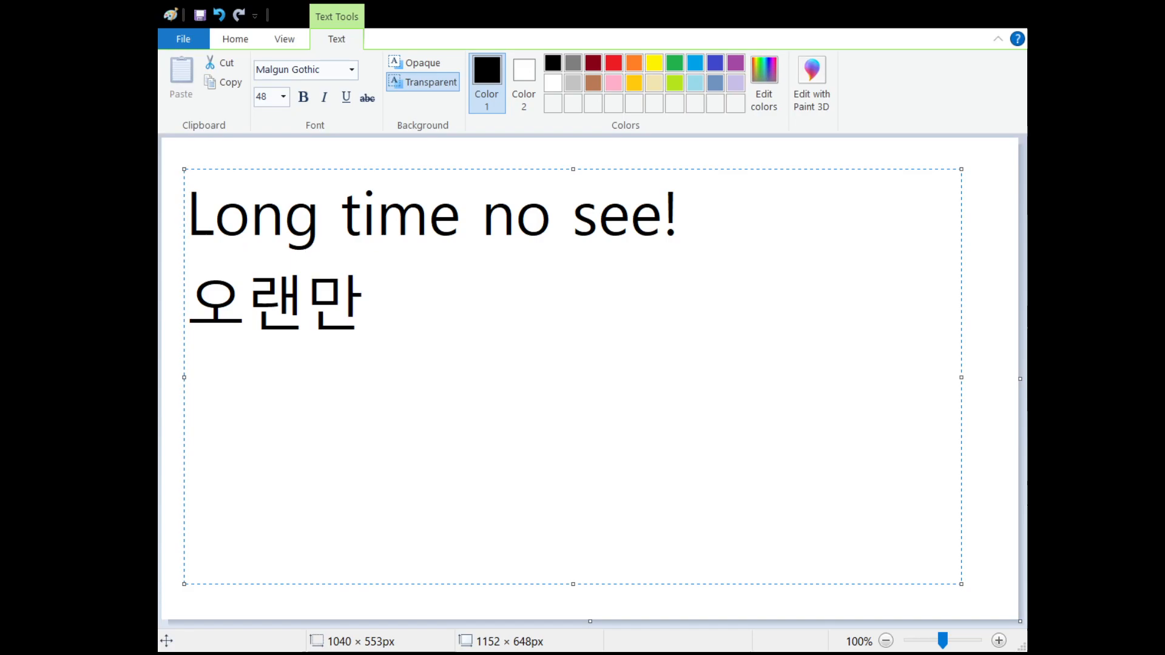
{"action": "type", "text": "이야"}
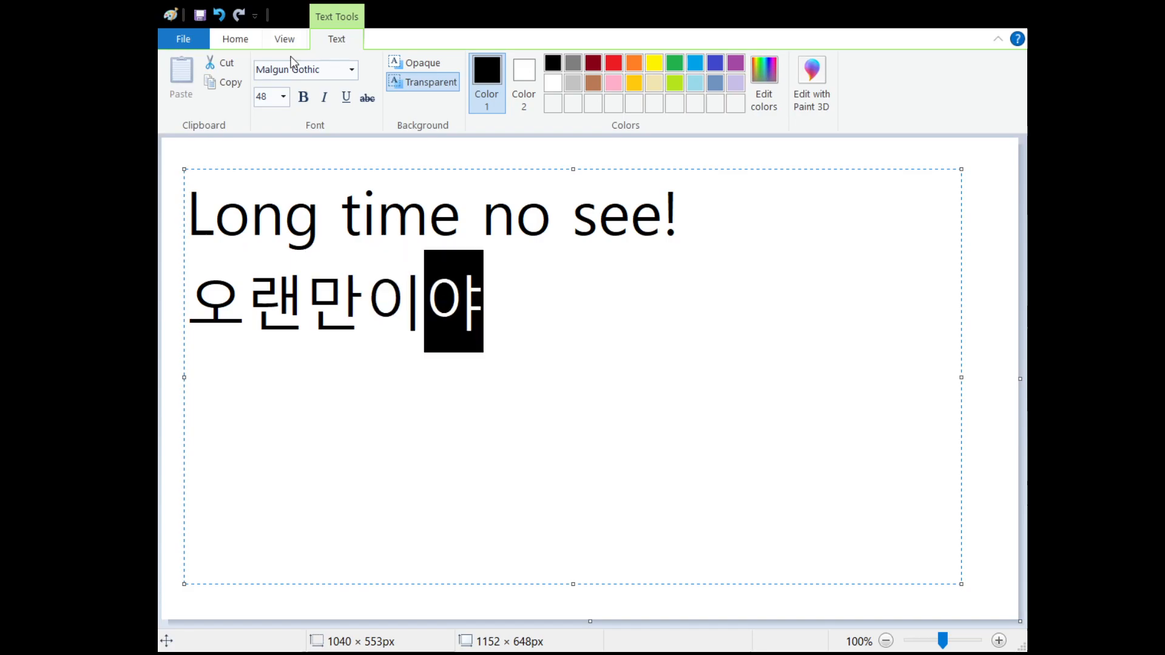
{"action": "left_click", "coordinate": [235, 39]}
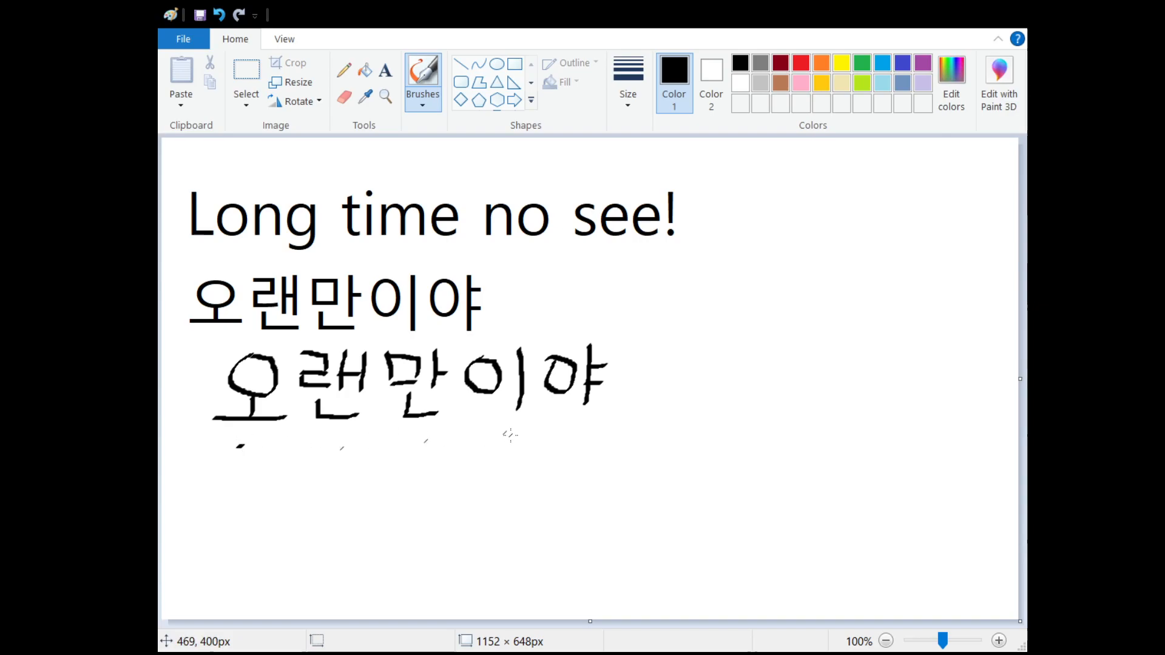
{"action": "mouse_move", "coordinate": [234, 446]}
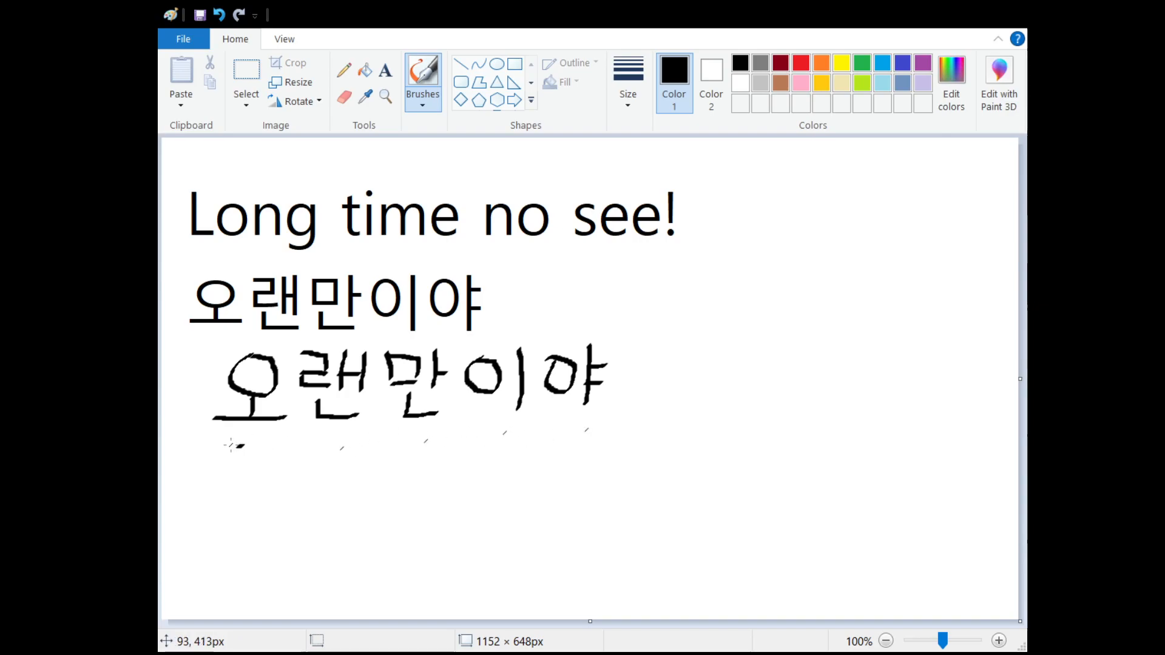